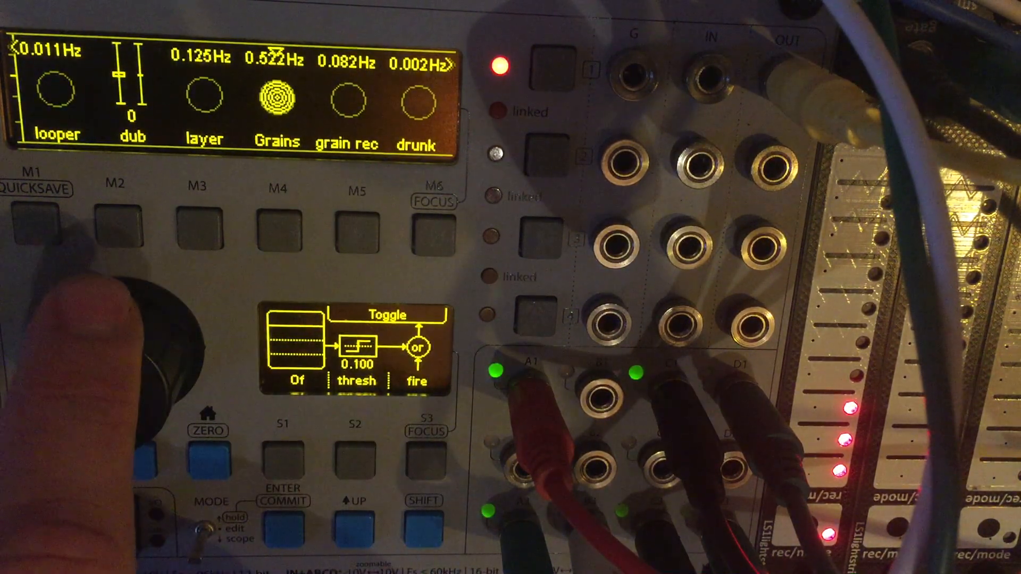
- Set Sine Osc #1 to f0 2.97 Hz and level 0.500, then view its empty sync gate at threshold 0.100
drag(117, 339, 130, 313)
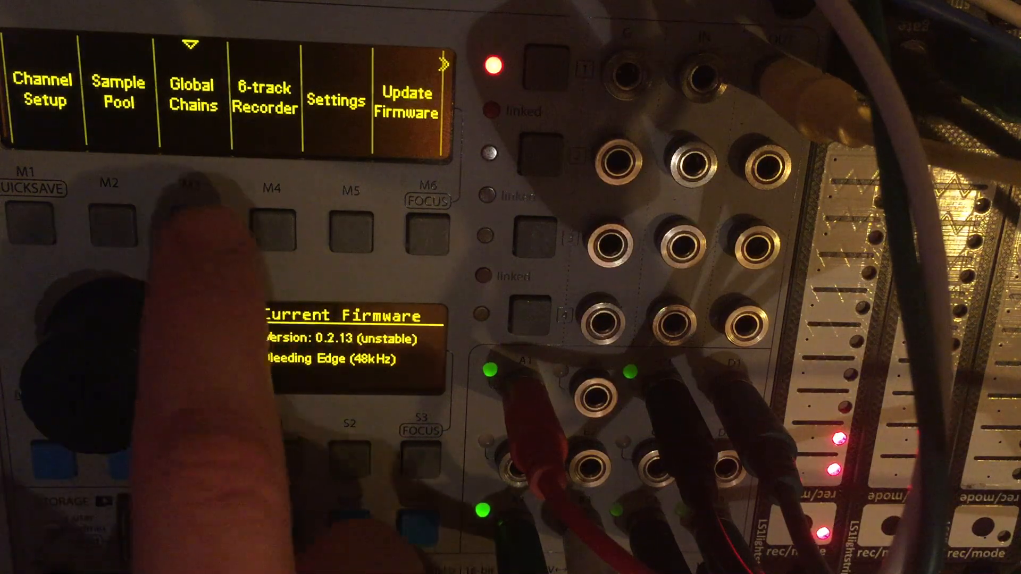
click(193, 225)
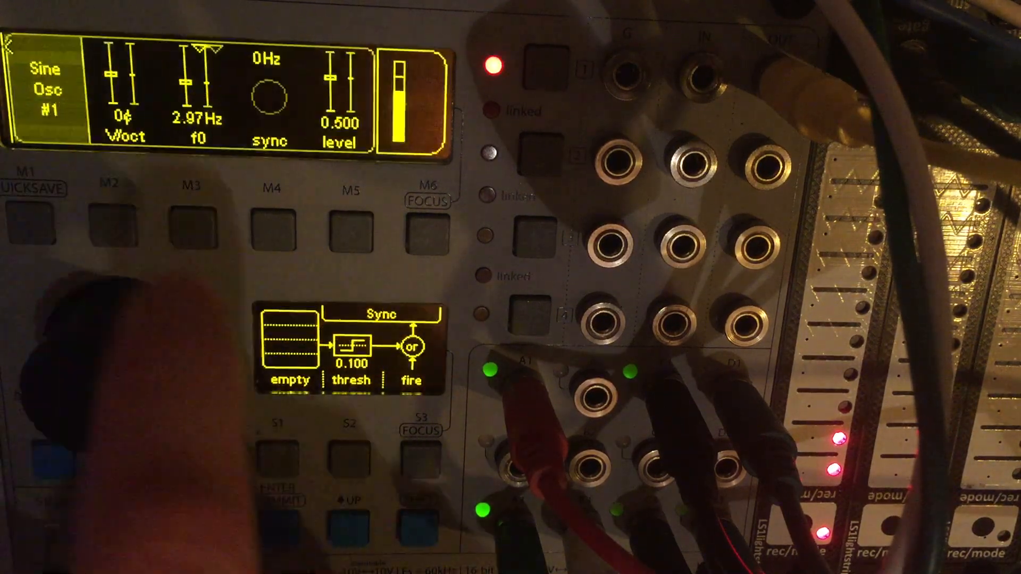